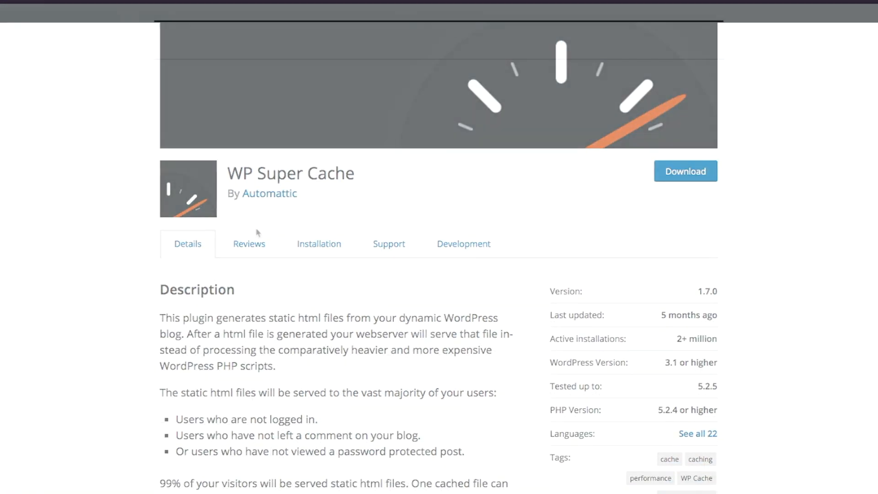
# Step: Check WP Super Cache's Automattic author link, its stats and caching methods, then open Autoptimize
pyautogui.click(269, 193)
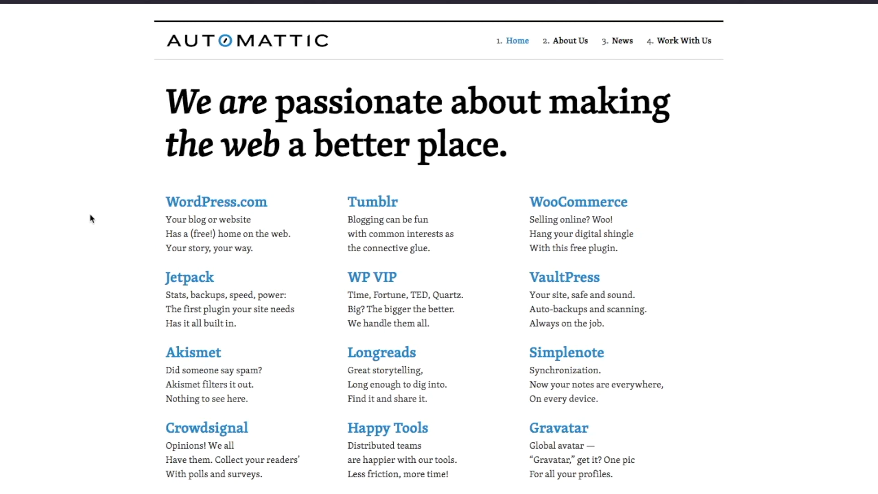
pyautogui.moveTo(72, 225)
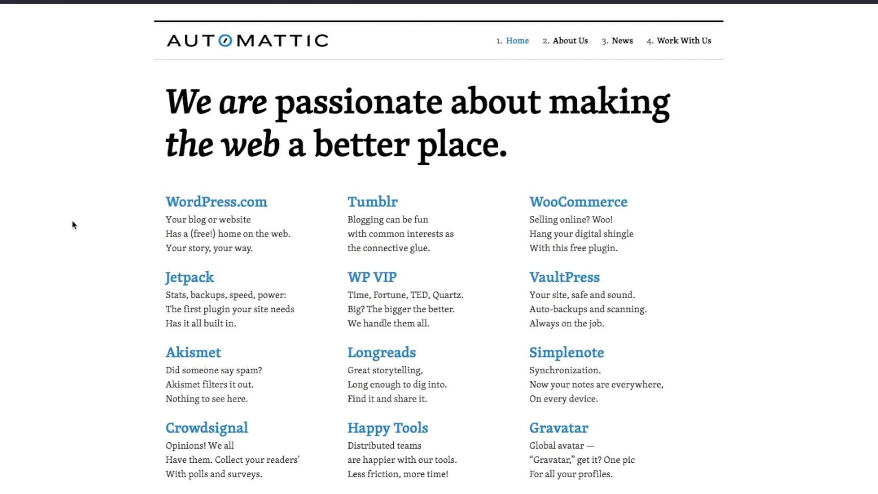
pyautogui.moveTo(45, 64)
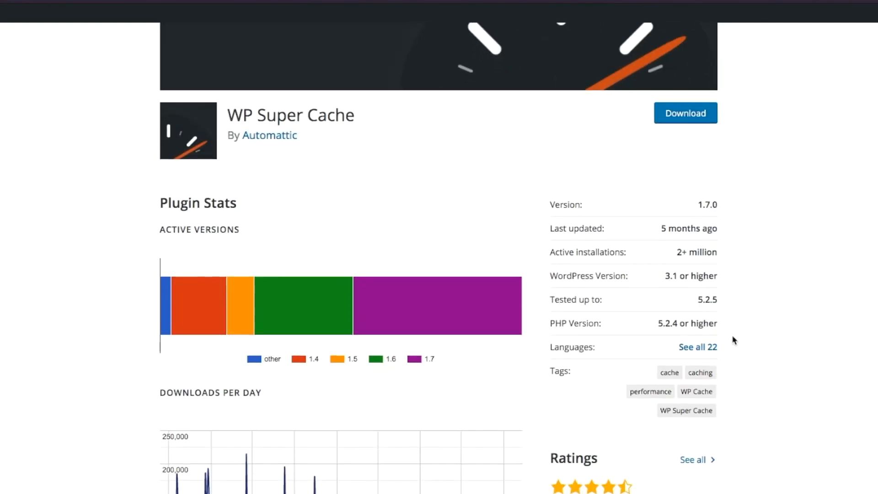
pyautogui.scroll(-3)
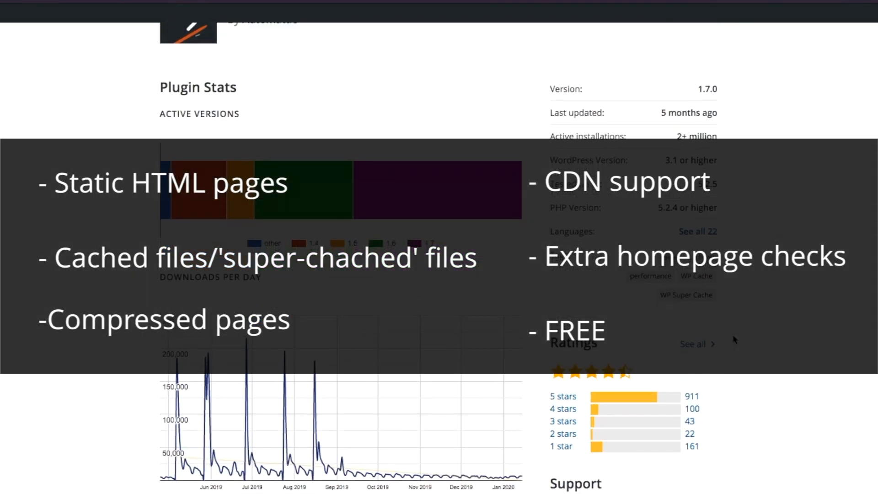
pyautogui.scroll(-3)
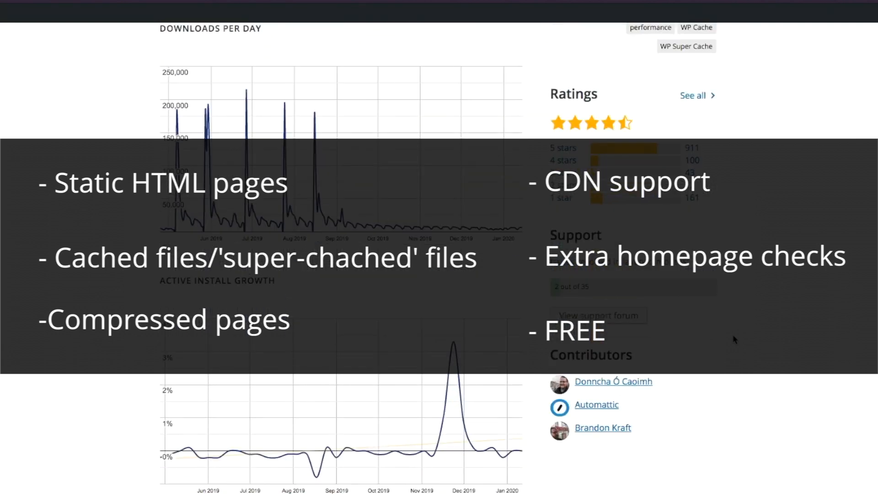
pyautogui.scroll(-3)
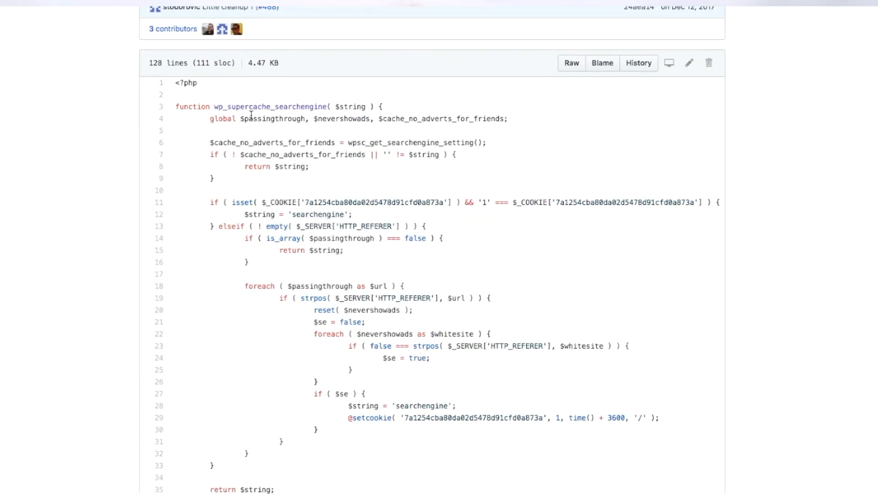
pyautogui.moveTo(195, 218)
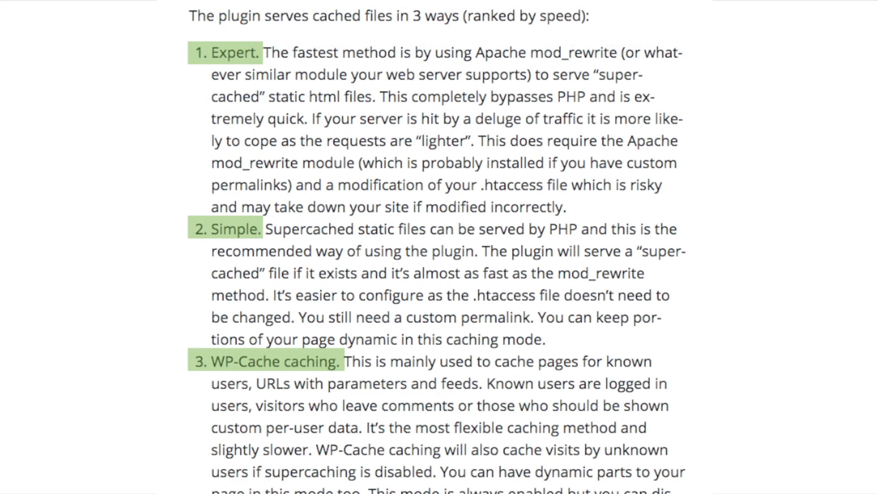
pyautogui.click(440, 247)
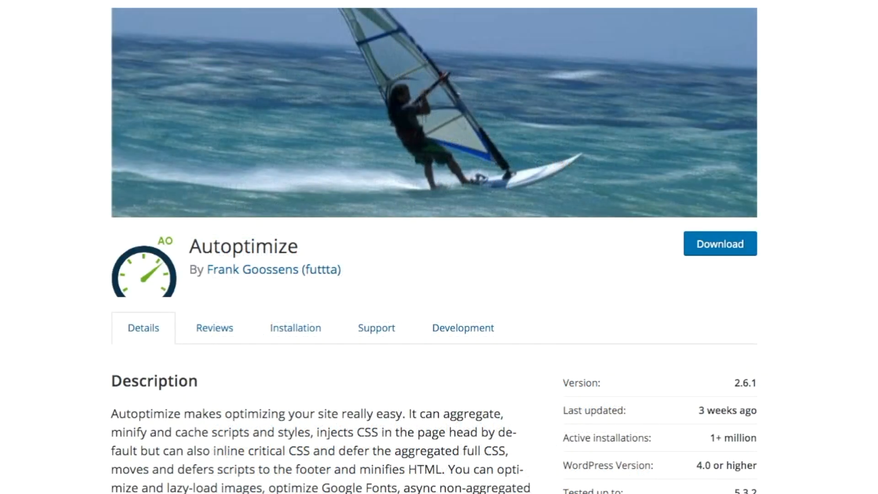
# Step: Scroll through Autoptimize's description, plugin stats, downloads, ratings and recommended caching companions
pyautogui.scroll(-3)
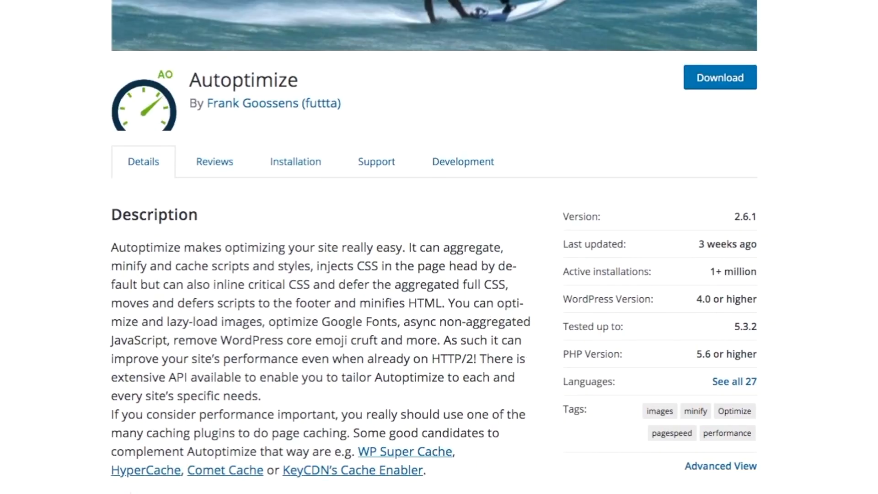
pyautogui.scroll(-3)
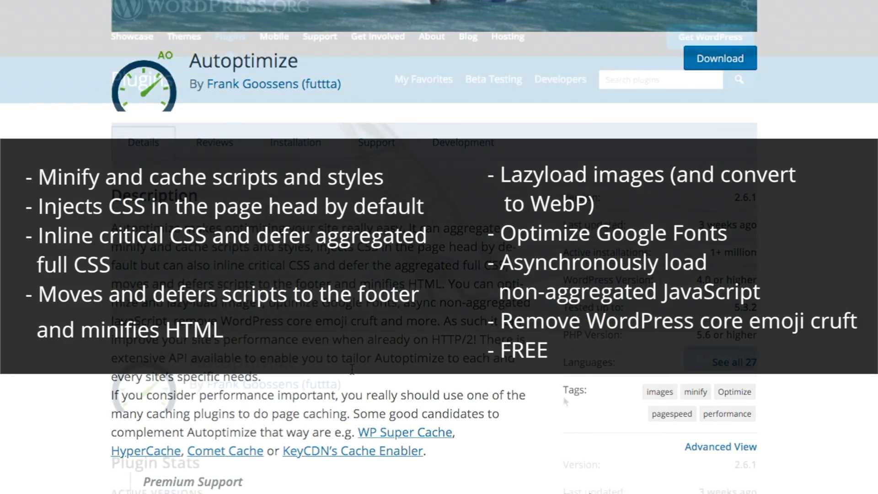
pyautogui.scroll(-3)
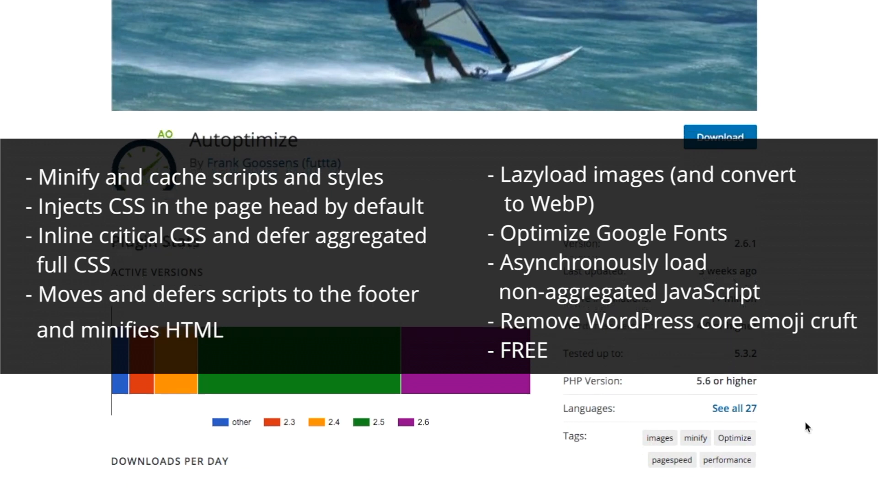
pyautogui.scroll(-3)
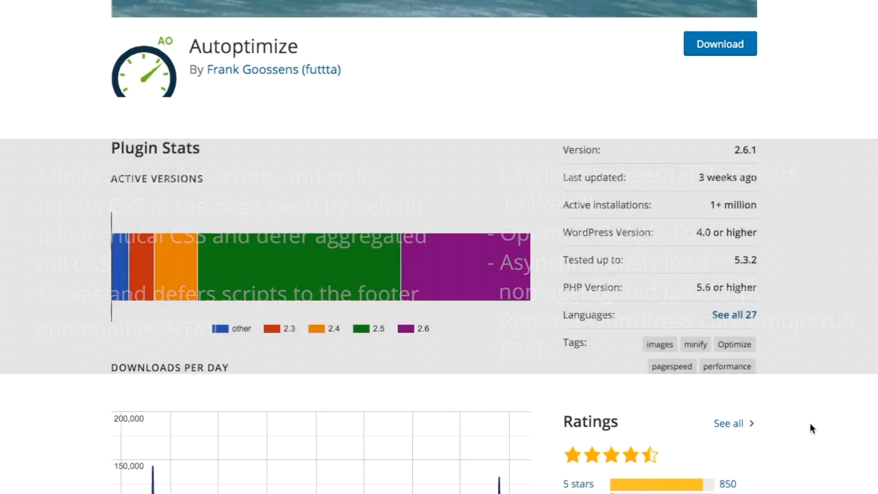
pyautogui.scroll(-3)
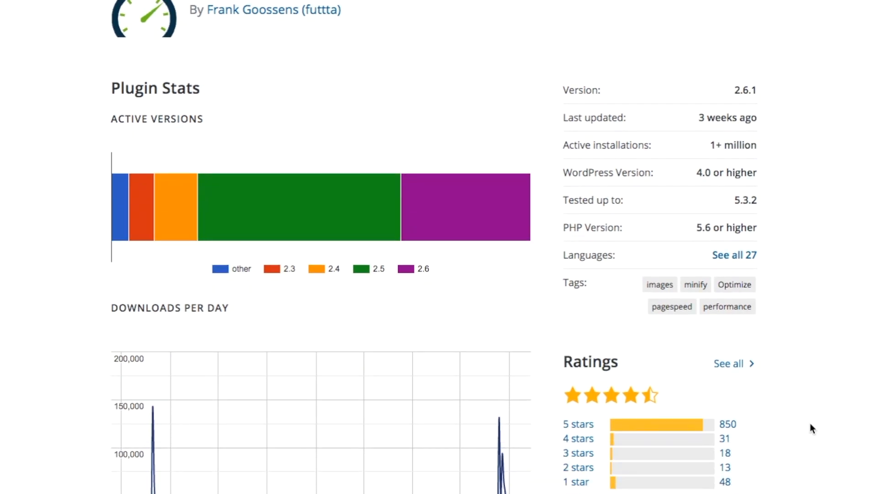
pyautogui.scroll(-3)
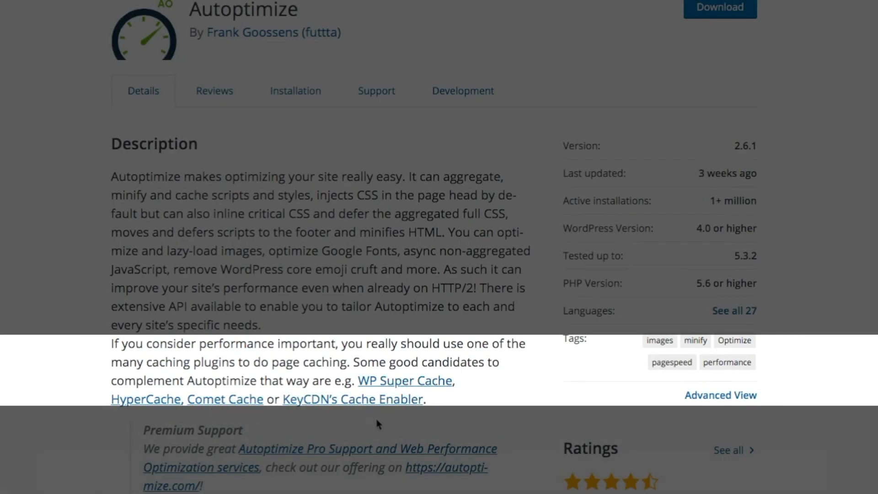
pyautogui.moveTo(605, 418)
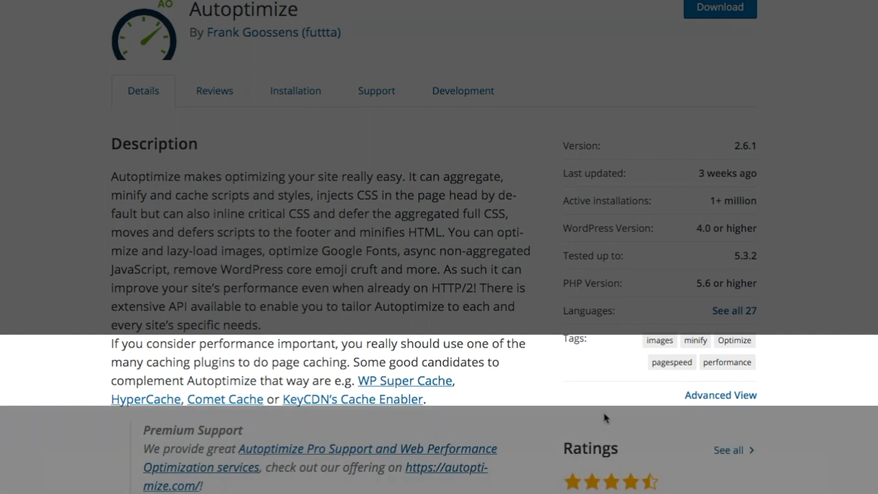
pyautogui.scroll(-3)
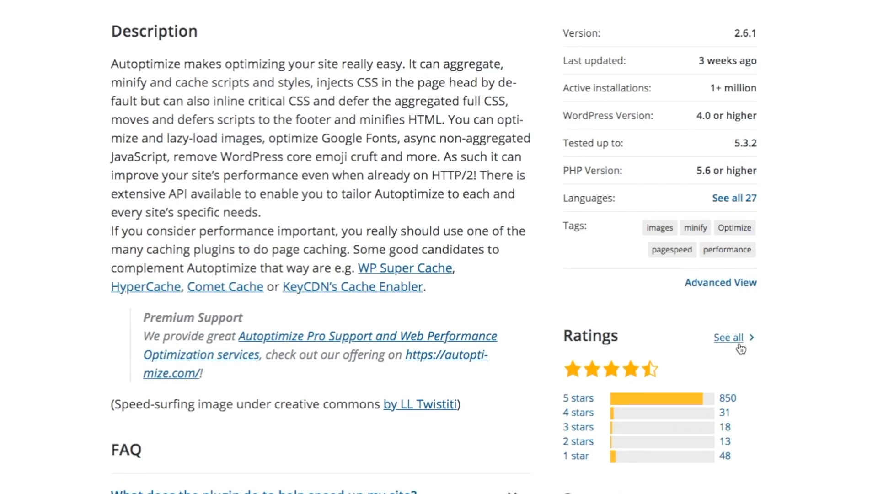
pyautogui.moveTo(757, 461)
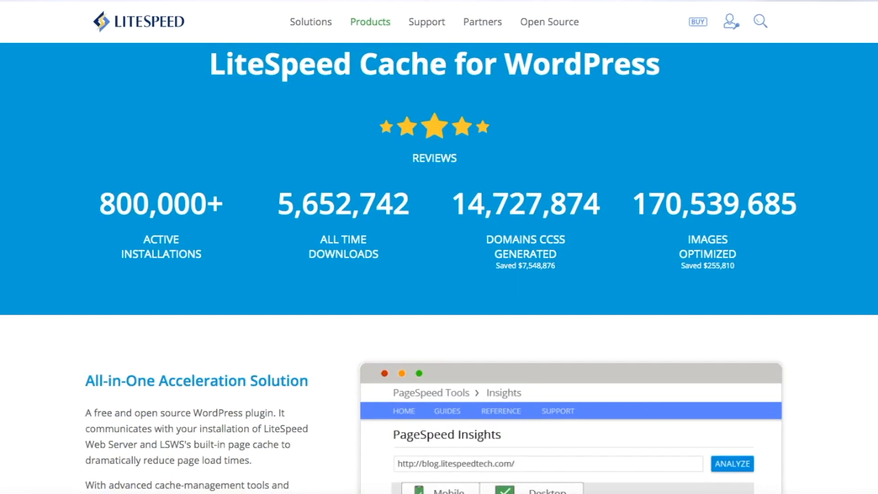
# Step: Scroll the LiteSpeed Cache page down to the All-in-One Acceleration Solution section
pyautogui.scroll(-3)
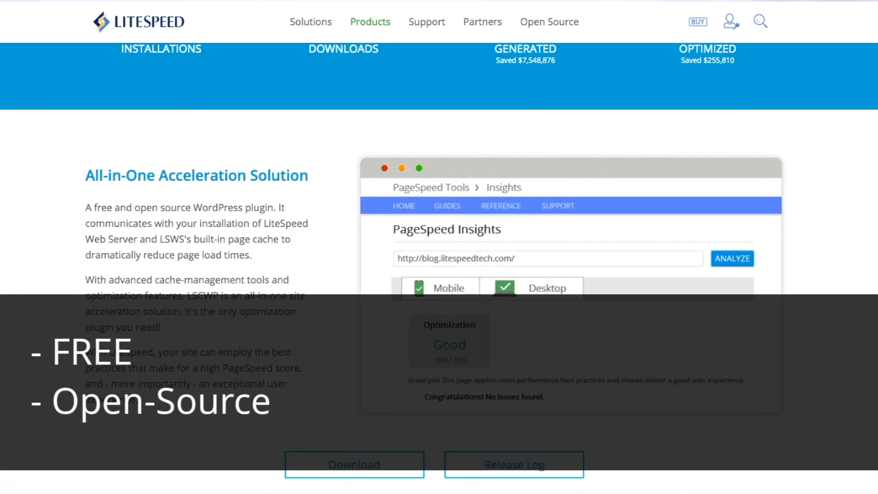
pyautogui.scroll(-3)
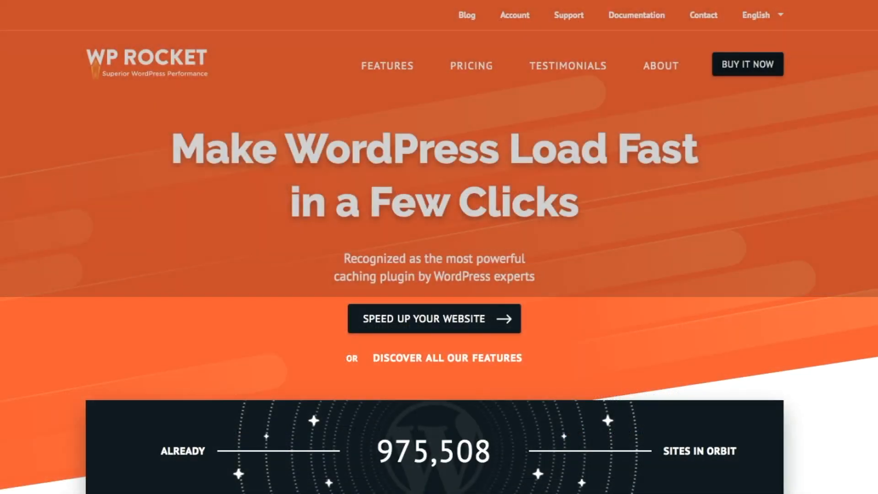
# Step: Scroll the WP Rocket homepage past Page Caching, Cache Preloading and Images on Request
pyautogui.scroll(-3)
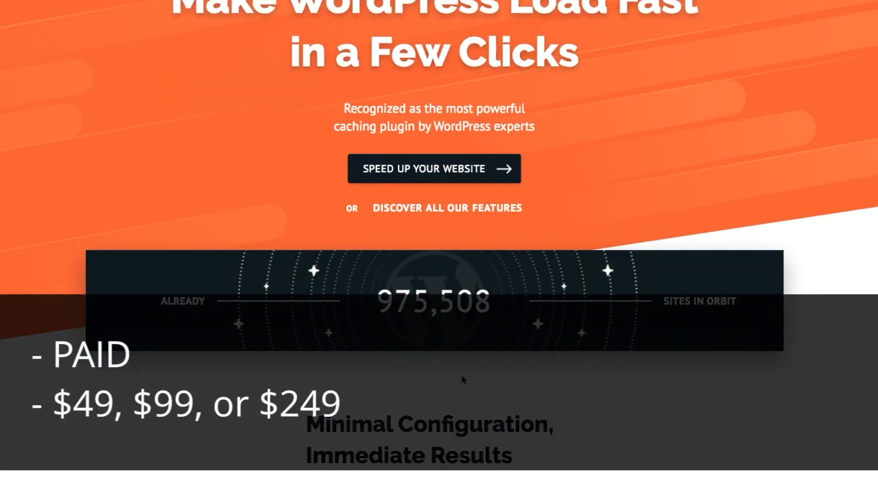
pyautogui.scroll(-3)
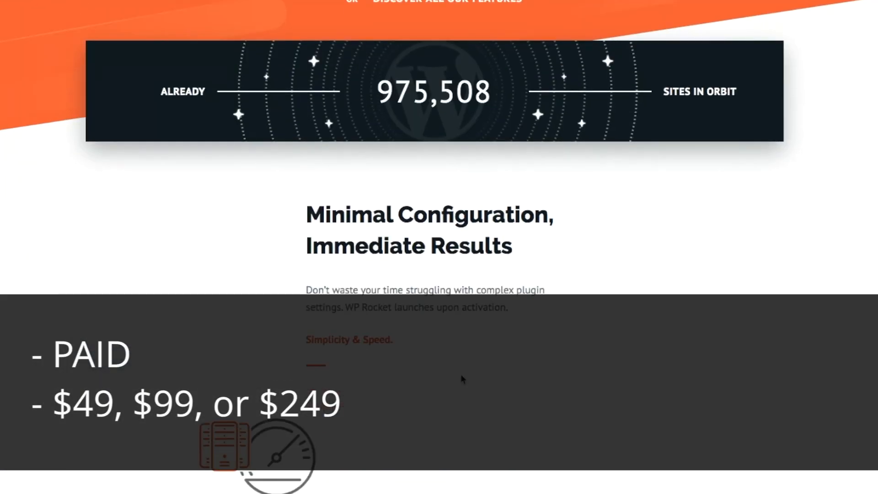
pyautogui.scroll(-3)
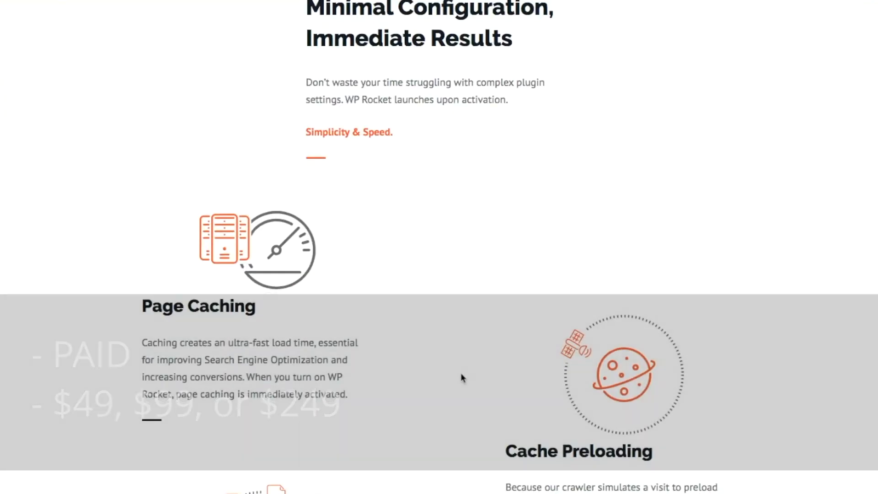
pyautogui.scroll(-3)
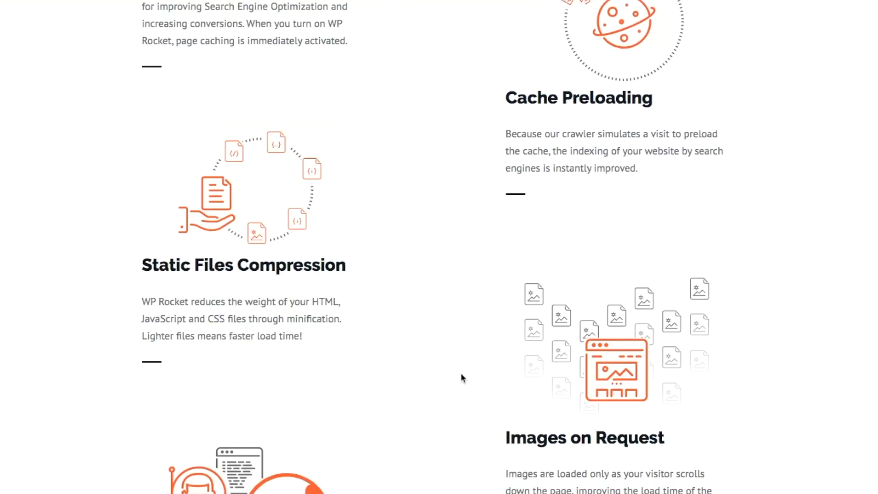
pyautogui.scroll(-3)
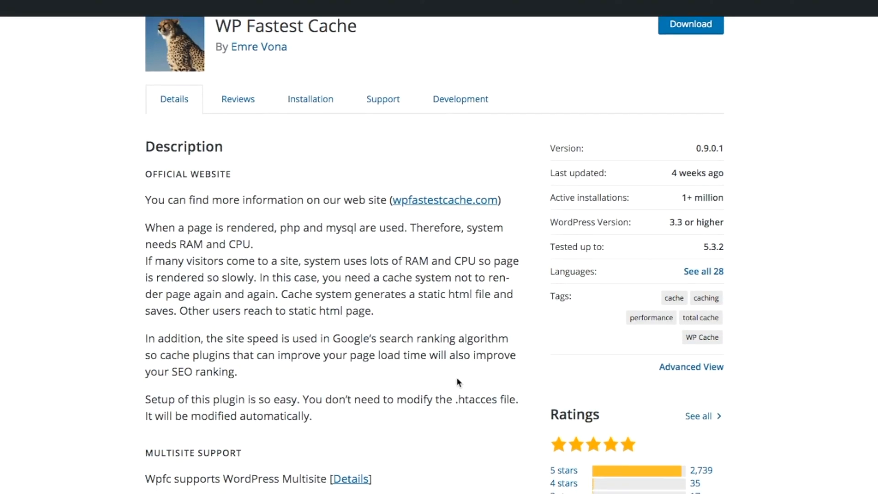
pyautogui.scroll(-3)
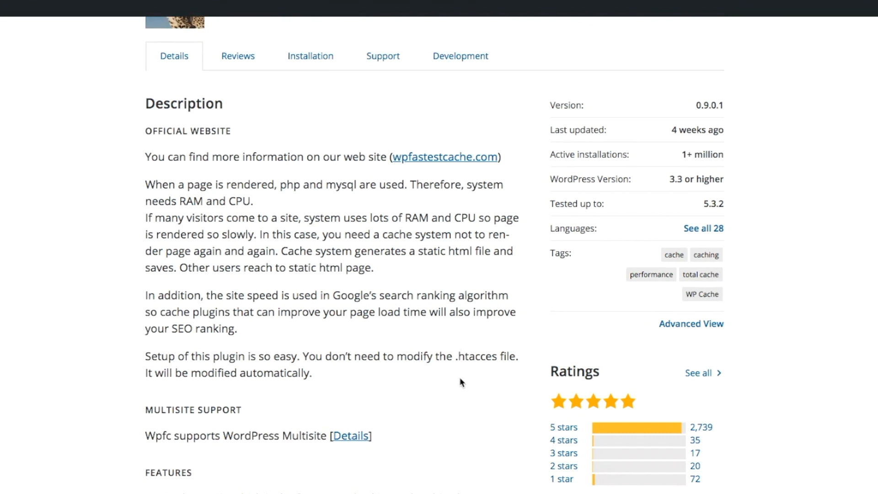
pyautogui.scroll(-3)
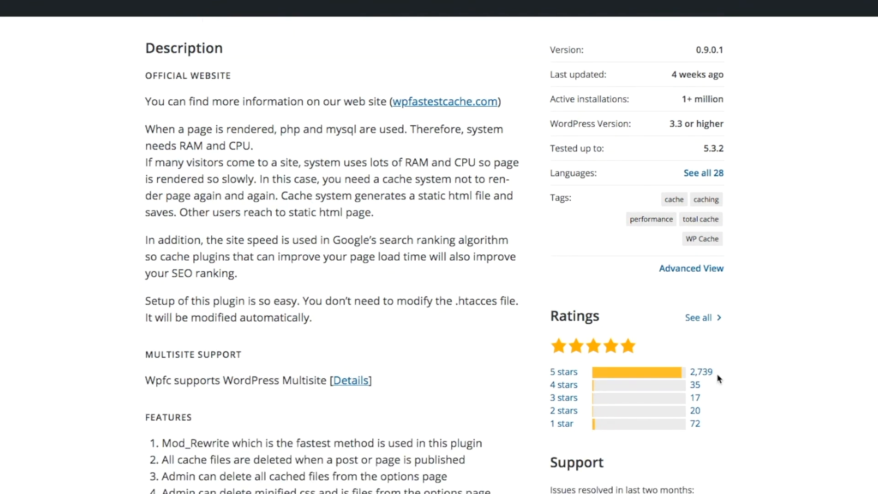
pyautogui.scroll(-3)
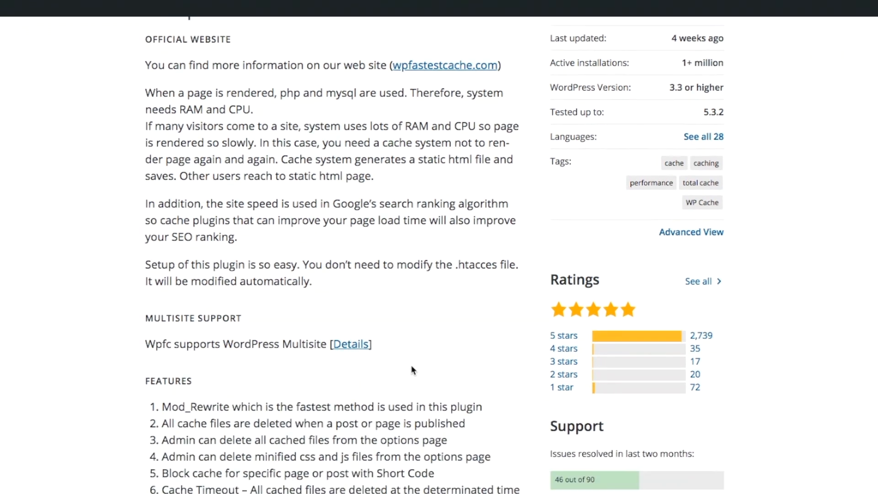
pyautogui.scroll(-3)
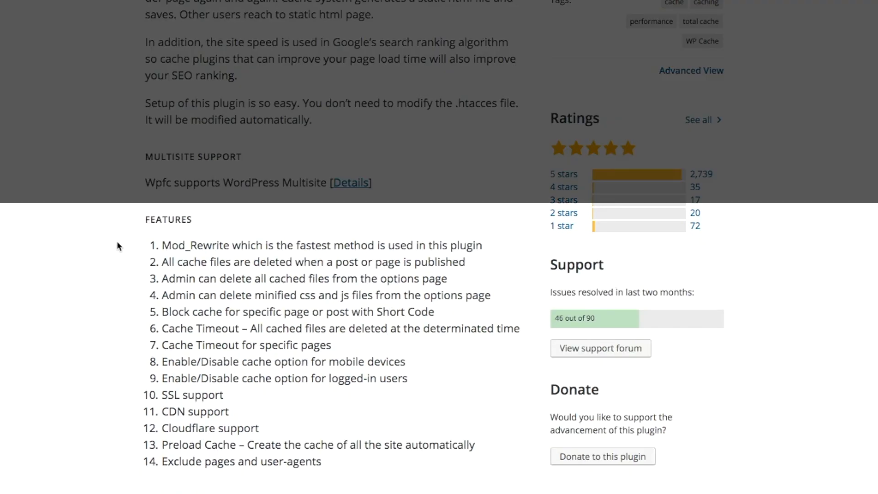
pyautogui.moveTo(120, 238)
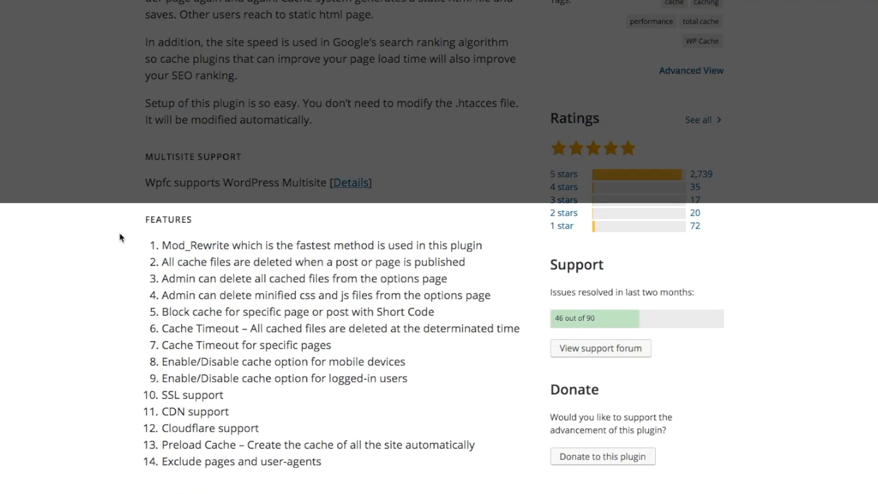
pyautogui.moveTo(118, 259)
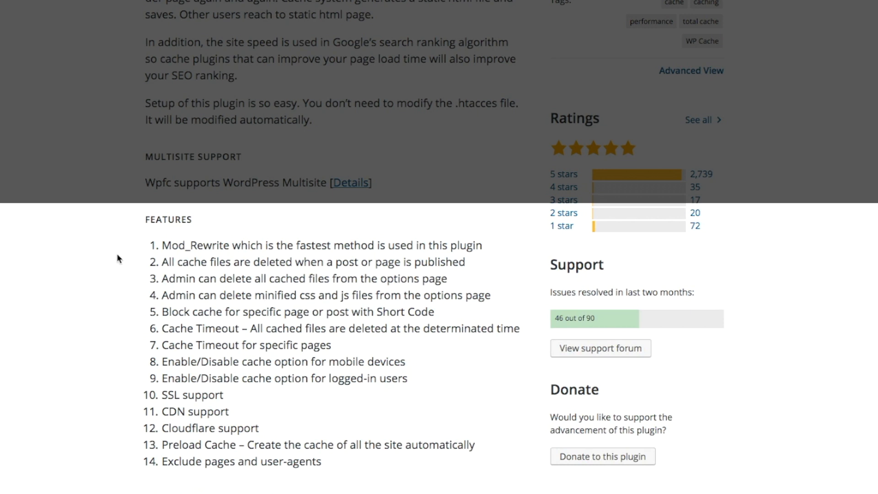
pyautogui.moveTo(120, 238)
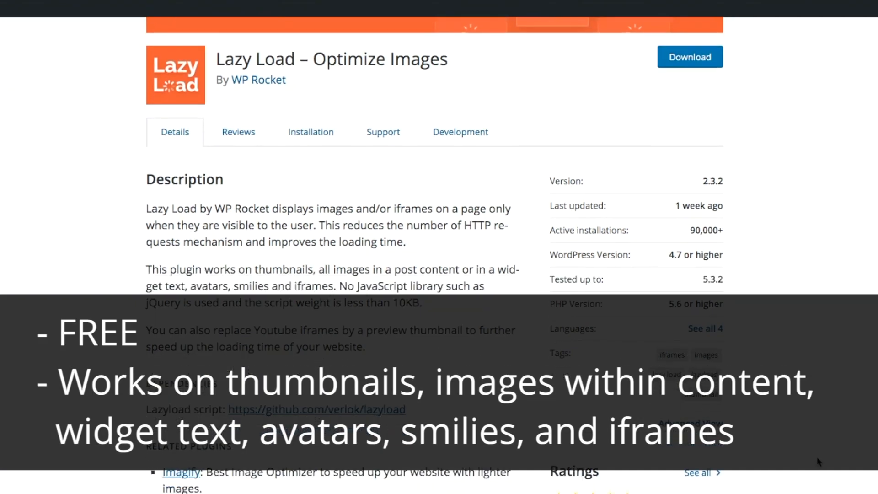
pyautogui.scroll(-3)
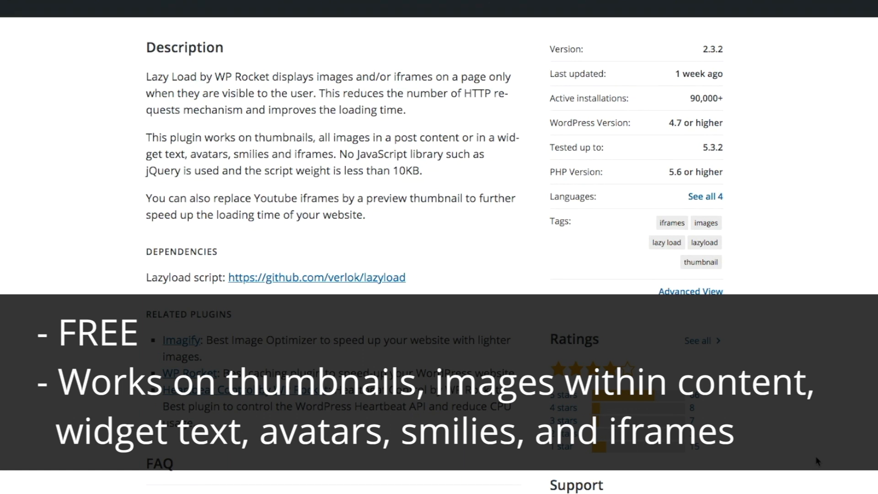
pyautogui.moveTo(375, 299)
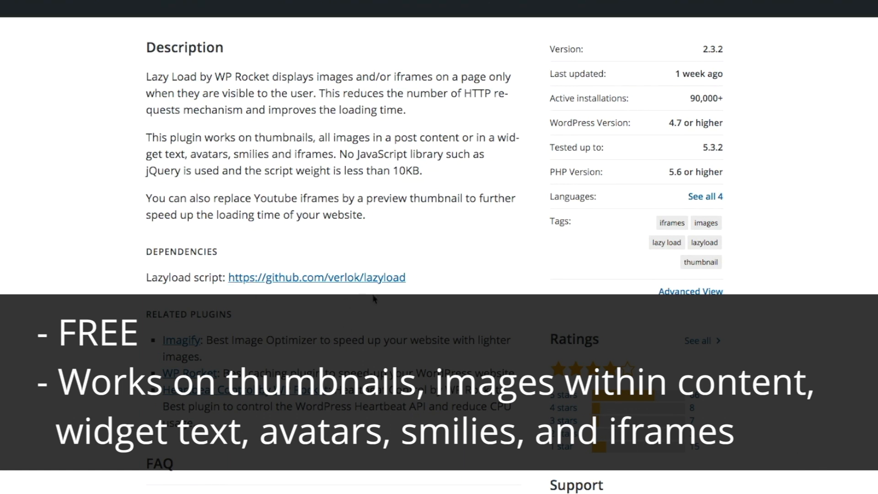
pyautogui.moveTo(391, 324)
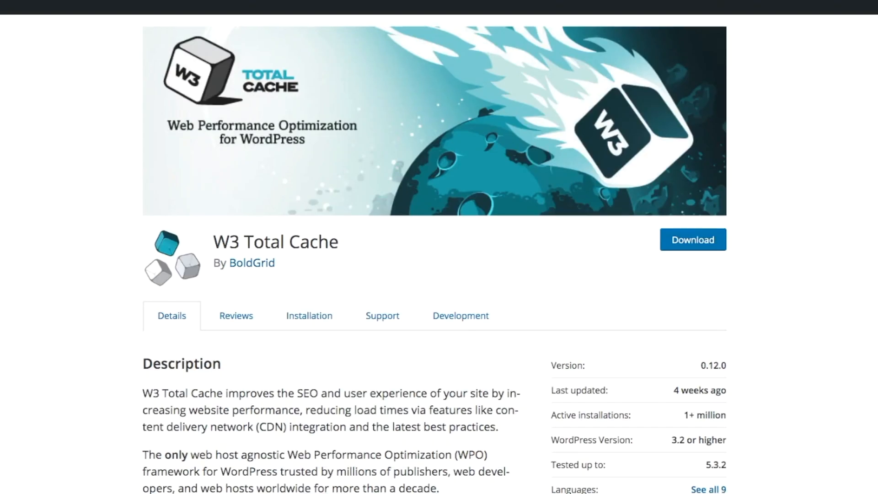
pyautogui.scroll(-3)
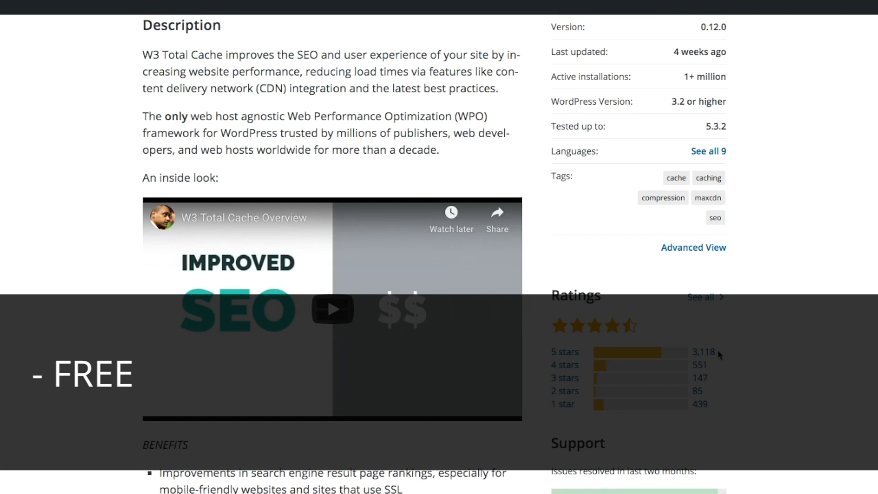
pyautogui.moveTo(741, 352)
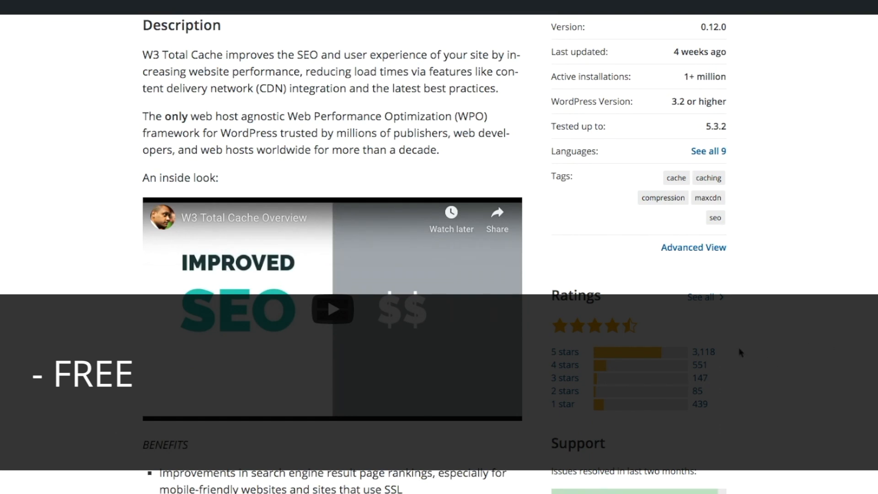
pyautogui.scroll(-3)
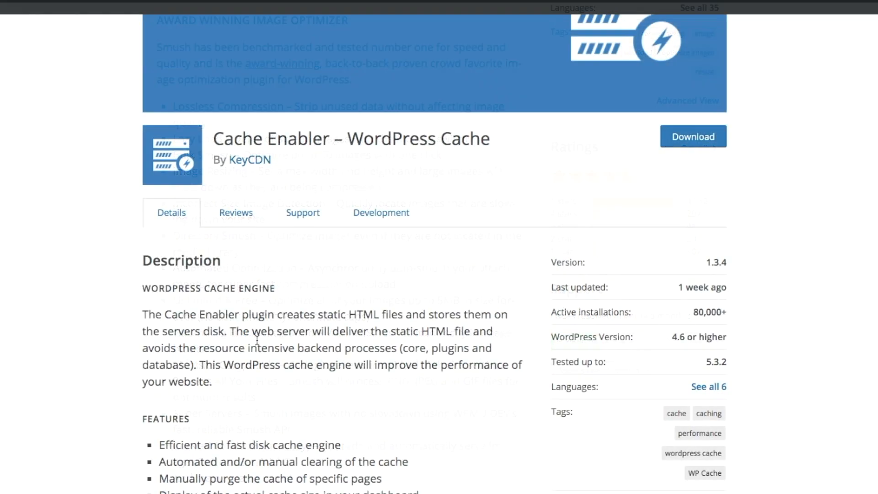
pyautogui.scroll(-3)
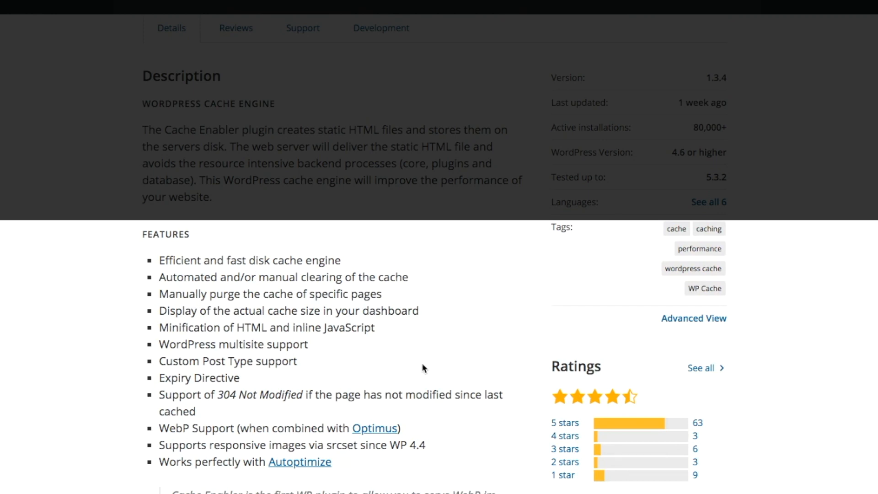
pyautogui.moveTo(432, 377)
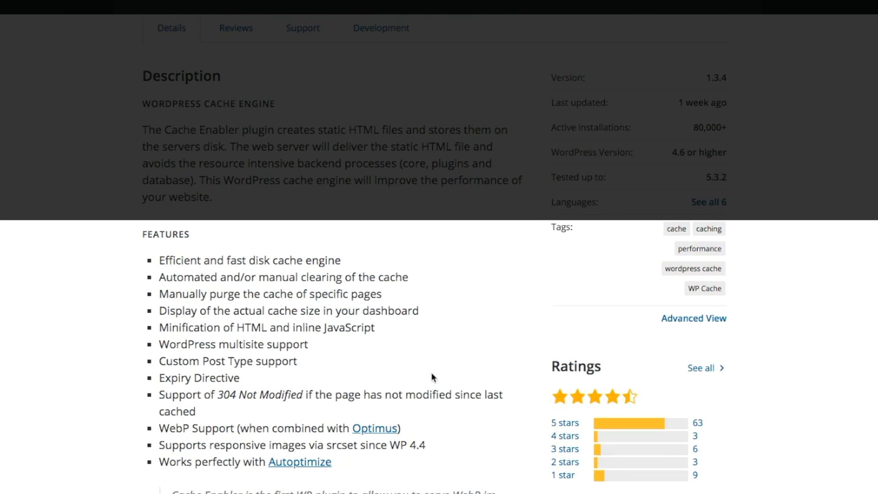
pyautogui.moveTo(463, 414)
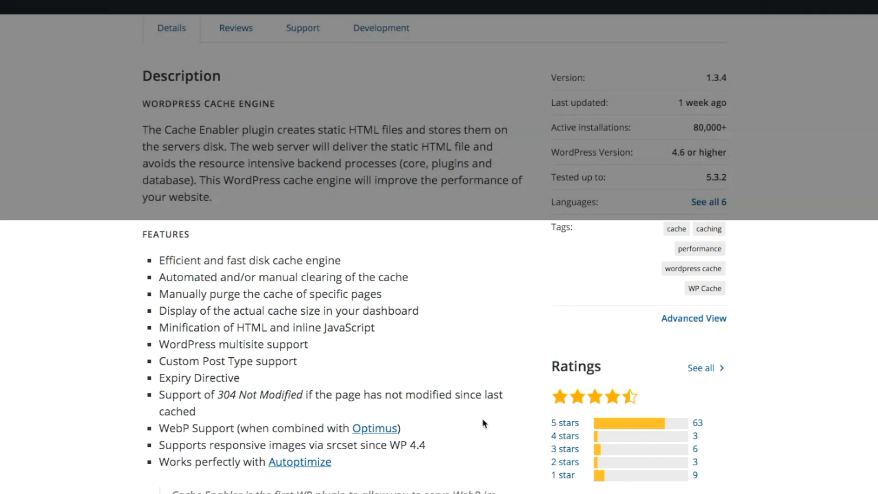
pyautogui.scroll(-3)
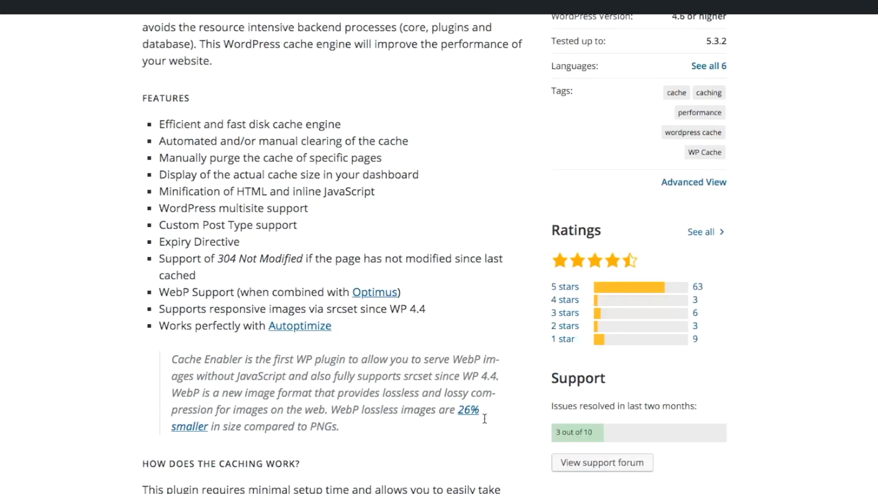
pyautogui.scroll(-3)
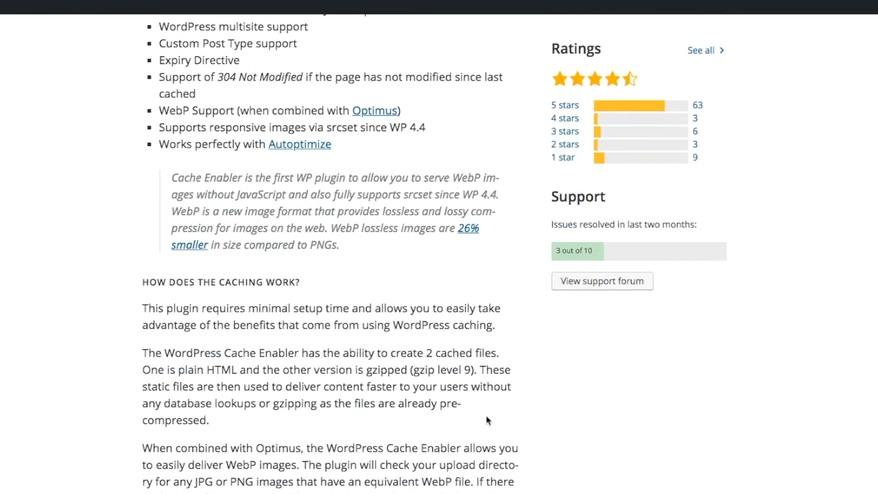
pyautogui.scroll(3)
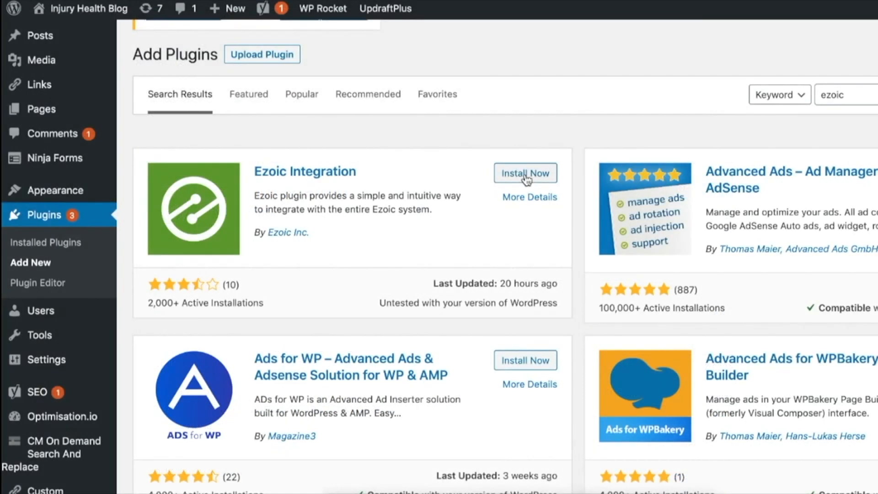
# Step: Install Ezoic Integration from Add Plugins and activate it
pyautogui.click(525, 173)
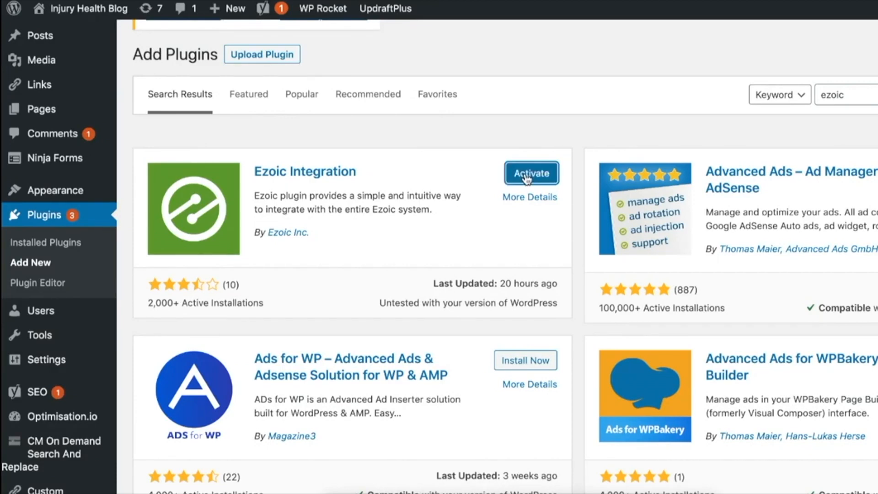
pyautogui.click(531, 173)
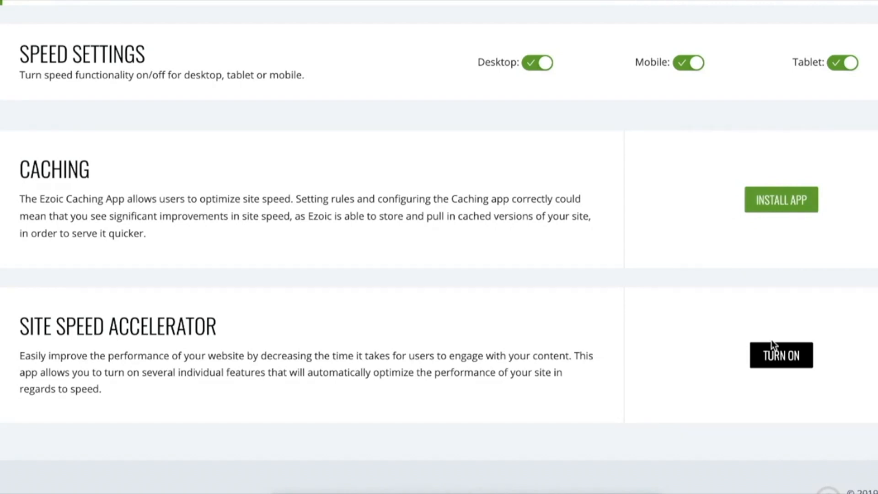
pyautogui.moveTo(781, 354)
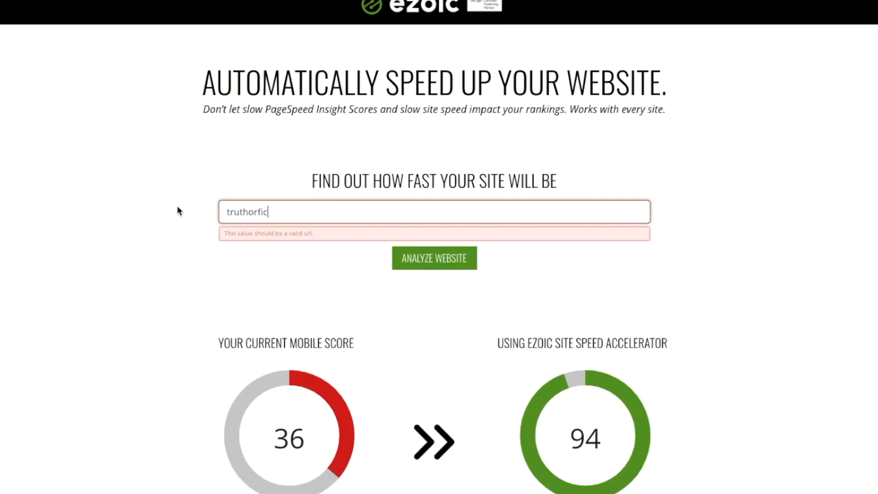
# Step: Analyze the website and review the projected mobile score of 95 versus 39
pyautogui.click(433, 258)
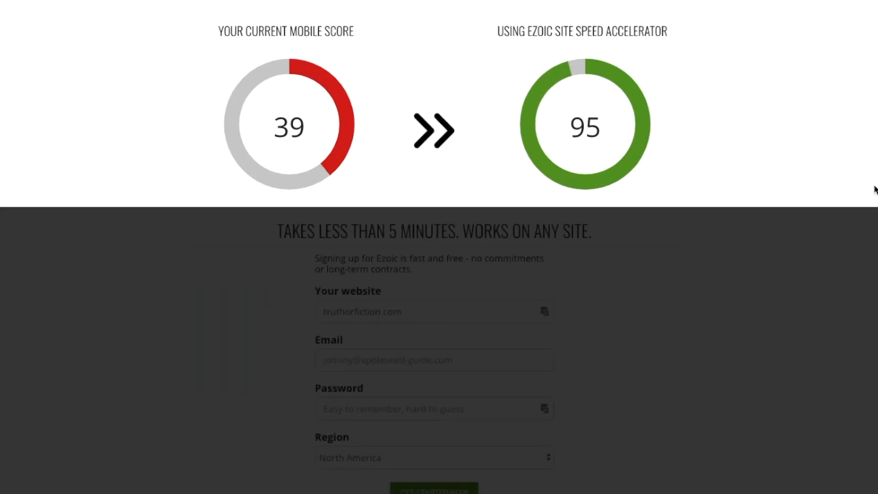
pyautogui.scroll(-3)
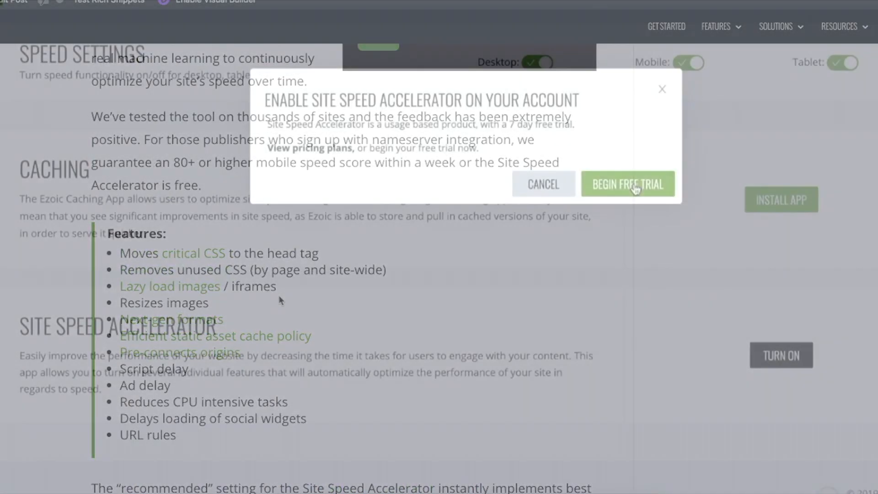
# Step: Begin the Site Speed Accelerator free trial and pick the Recommended Quick Start preset
pyautogui.click(627, 184)
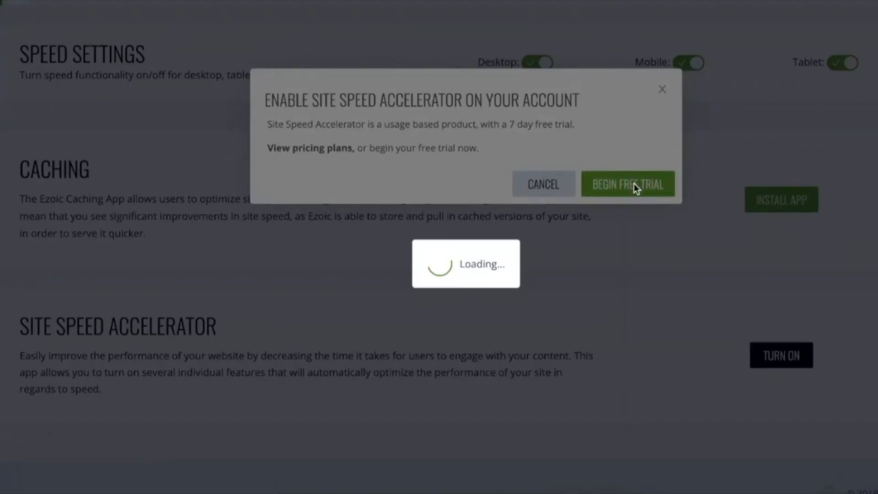
pyautogui.click(627, 184)
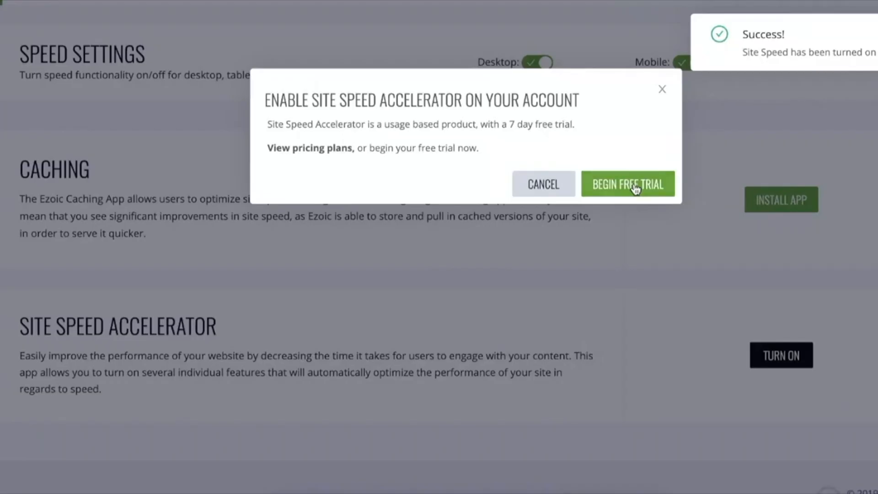
pyautogui.click(627, 183)
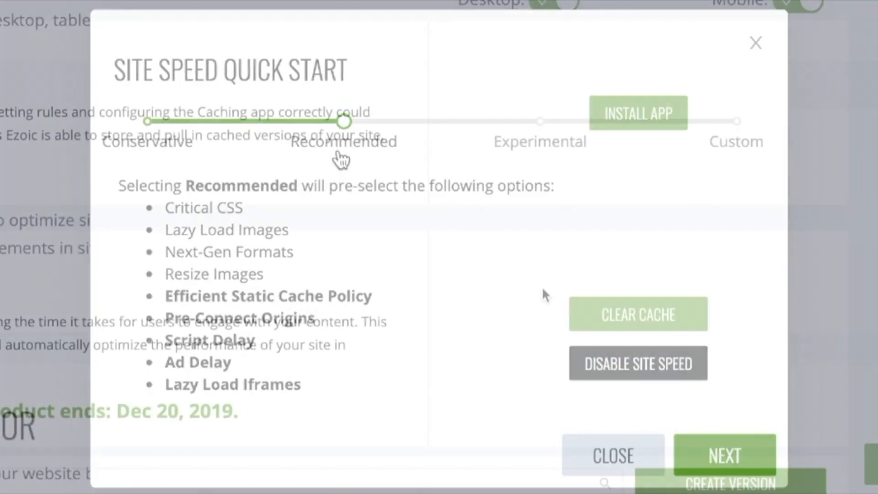
pyautogui.click(612, 455)
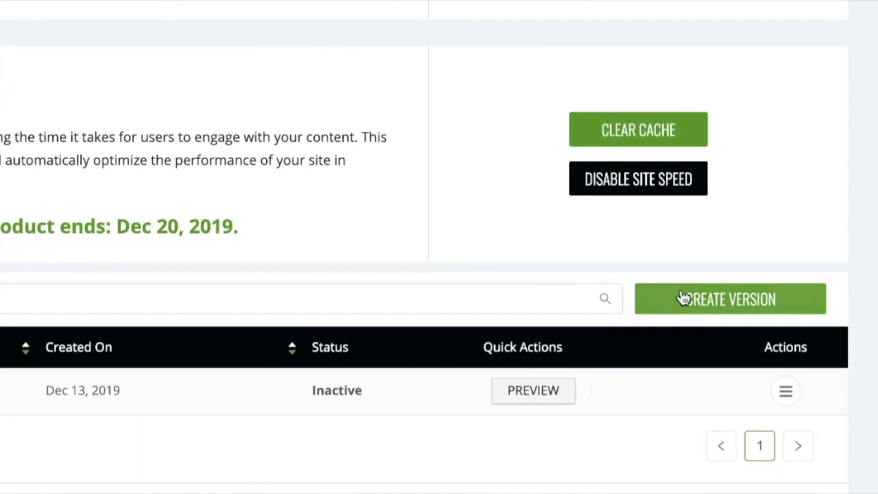
# Step: Create a new version and review its Images and Static Asset Cache Policy settings
pyautogui.click(729, 299)
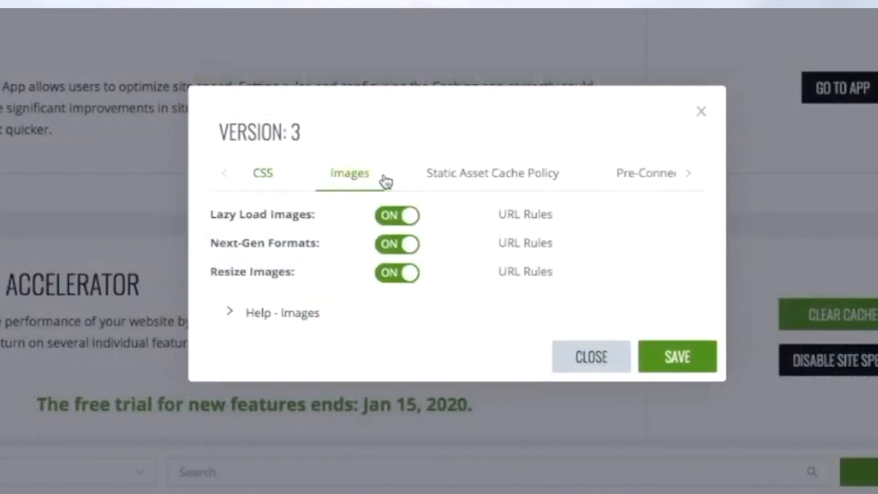
pyautogui.click(491, 173)
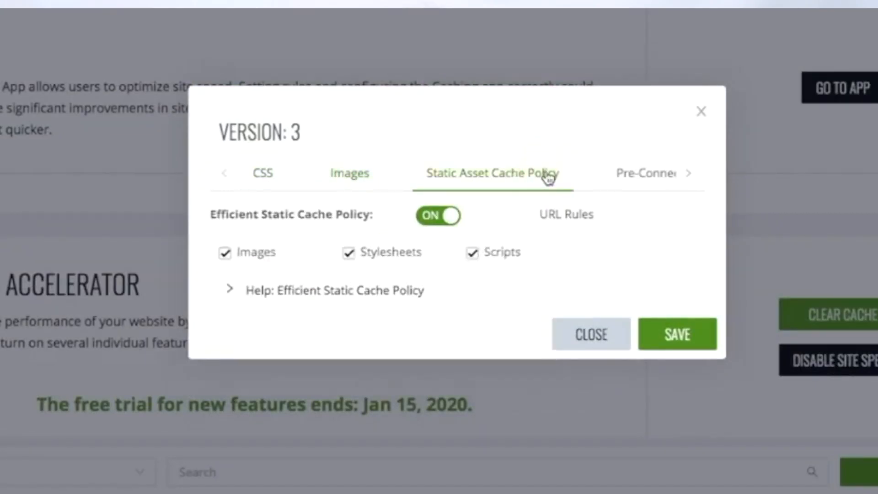
pyautogui.click(589, 334)
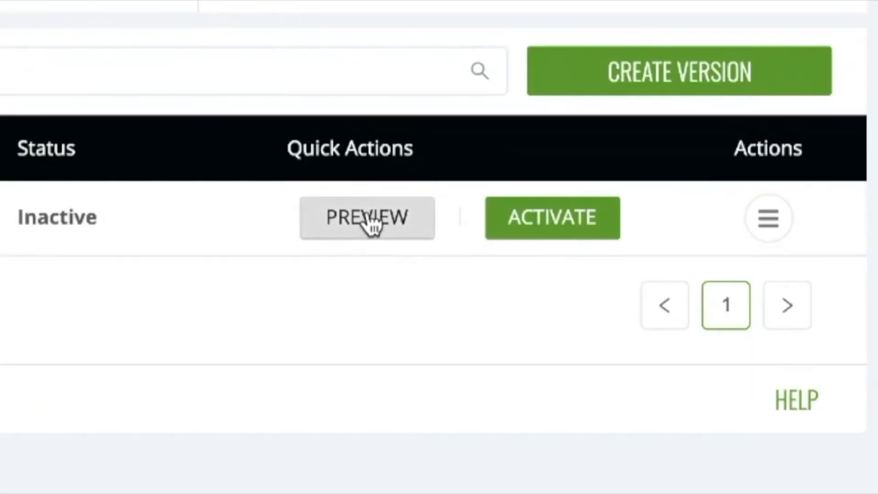
# Step: Preview and activate the new version, then run a mobile PageSpeed Insights test on its preview URL
pyautogui.click(367, 217)
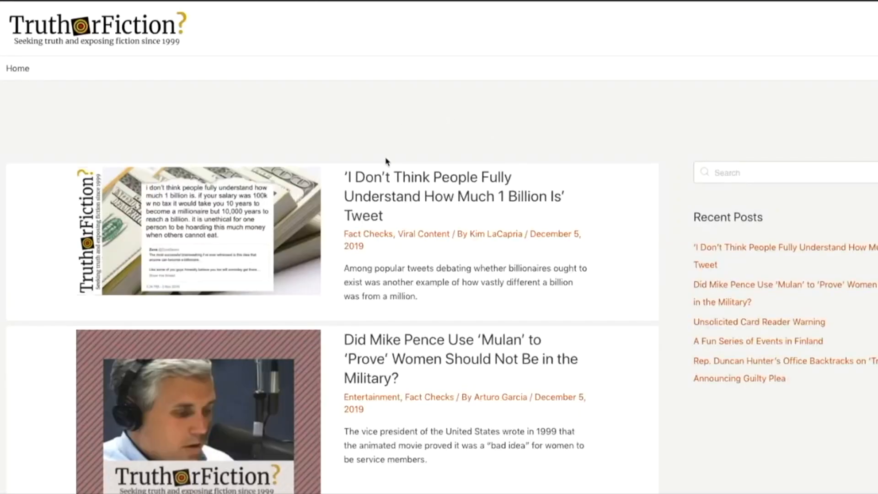
pyautogui.scroll(-3)
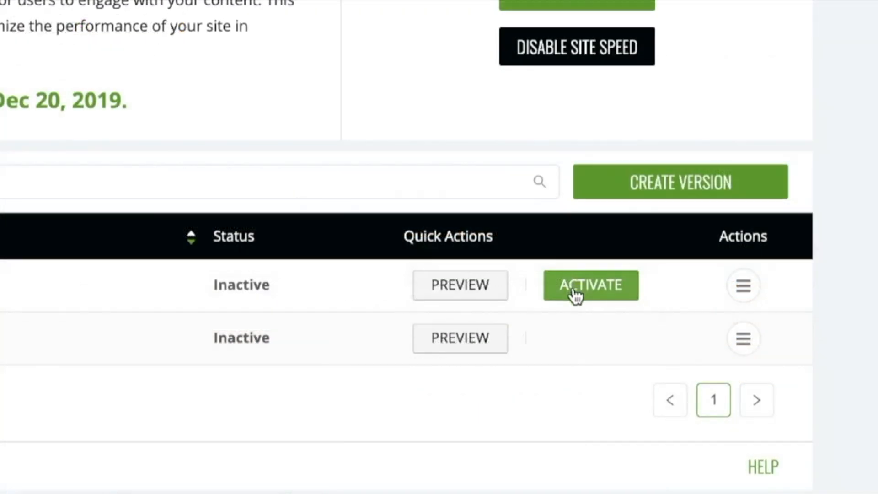
pyautogui.click(590, 285)
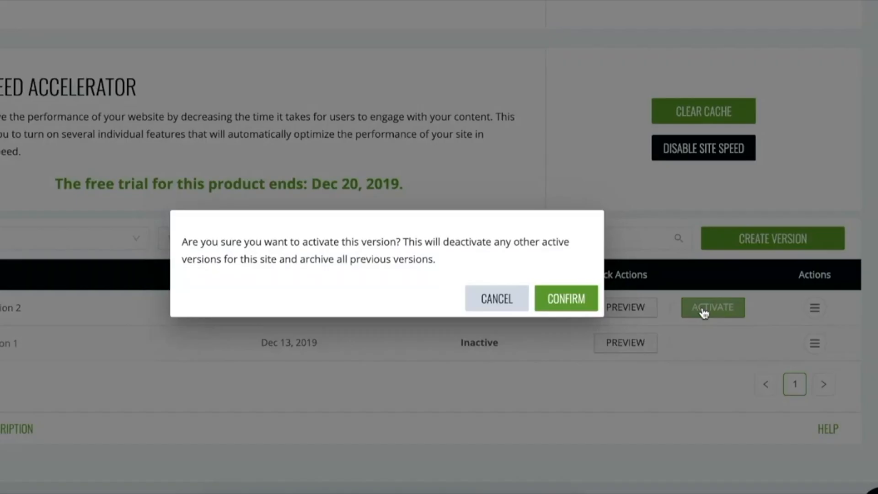
pyautogui.click(566, 298)
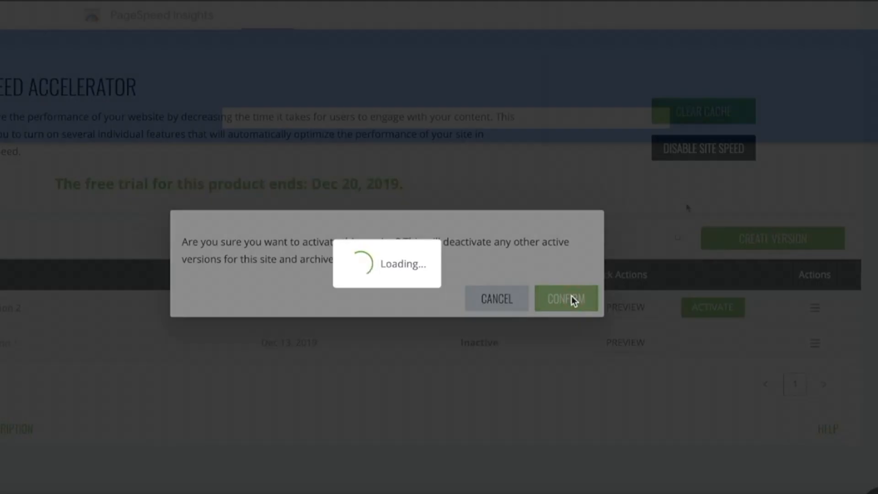
pyautogui.click(566, 298)
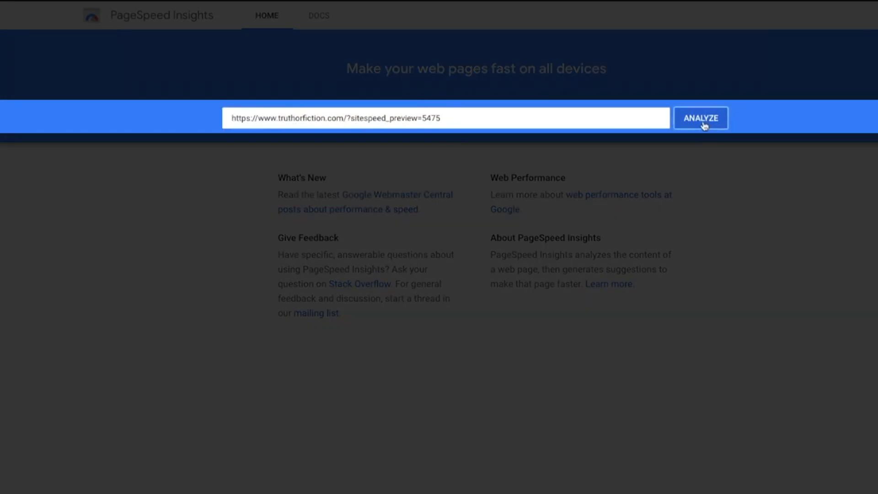
pyautogui.click(700, 117)
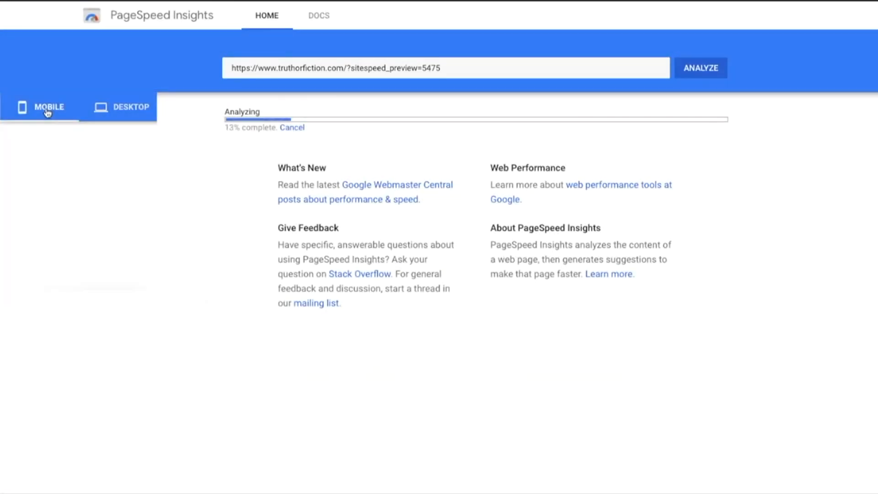